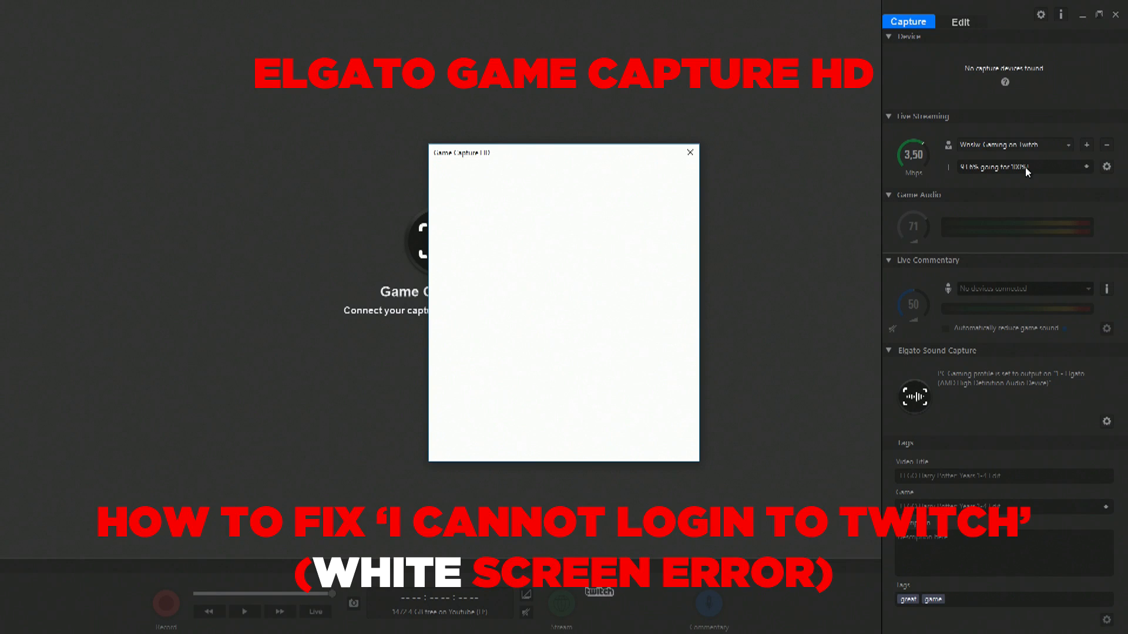
Step: Close the blank white login window and add Twitch from the Live Streaming service list, then dismiss its login
{"action": "left_click", "coordinate": [690, 153]}
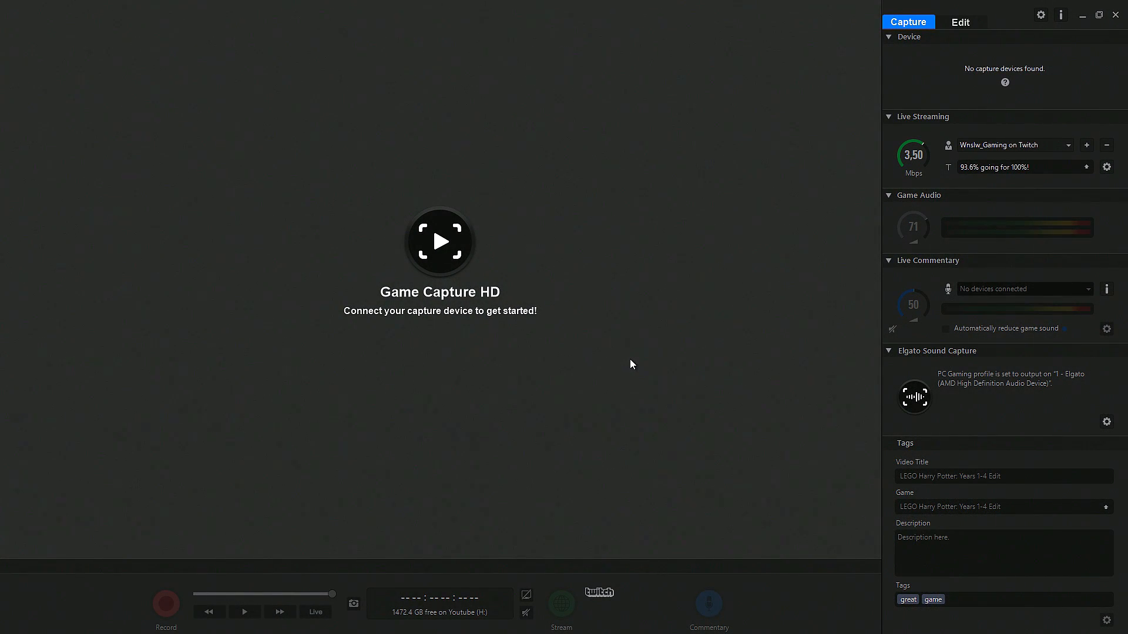
{"action": "mouse_move", "coordinate": [668, 348]}
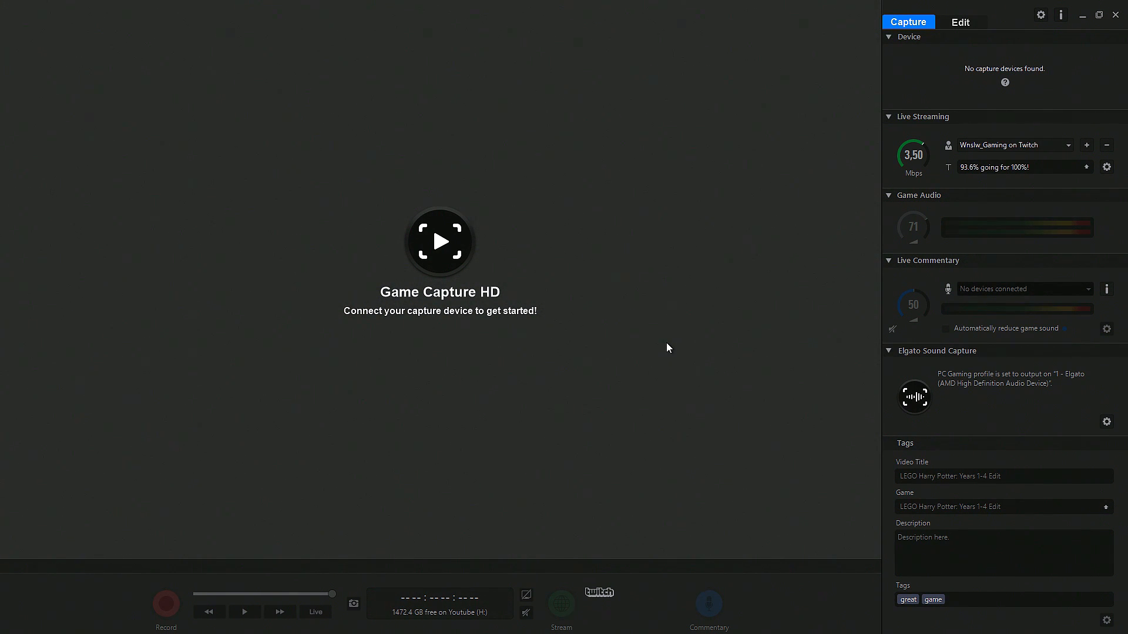
{"action": "mouse_move", "coordinate": [1005, 274]}
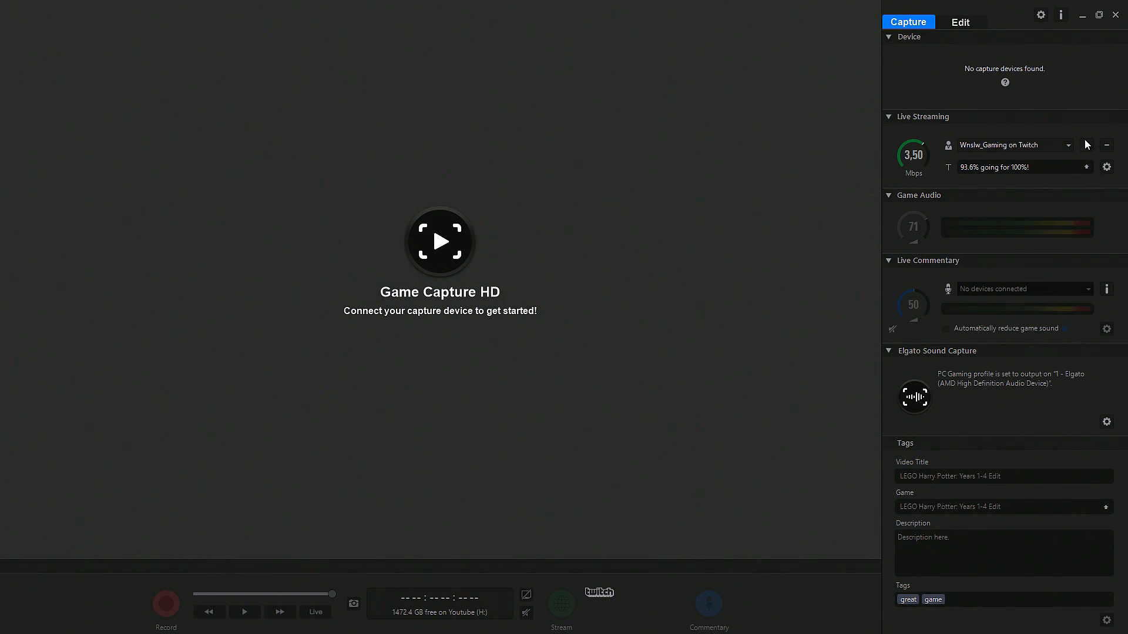
{"action": "mouse_move", "coordinate": [507, 267]}
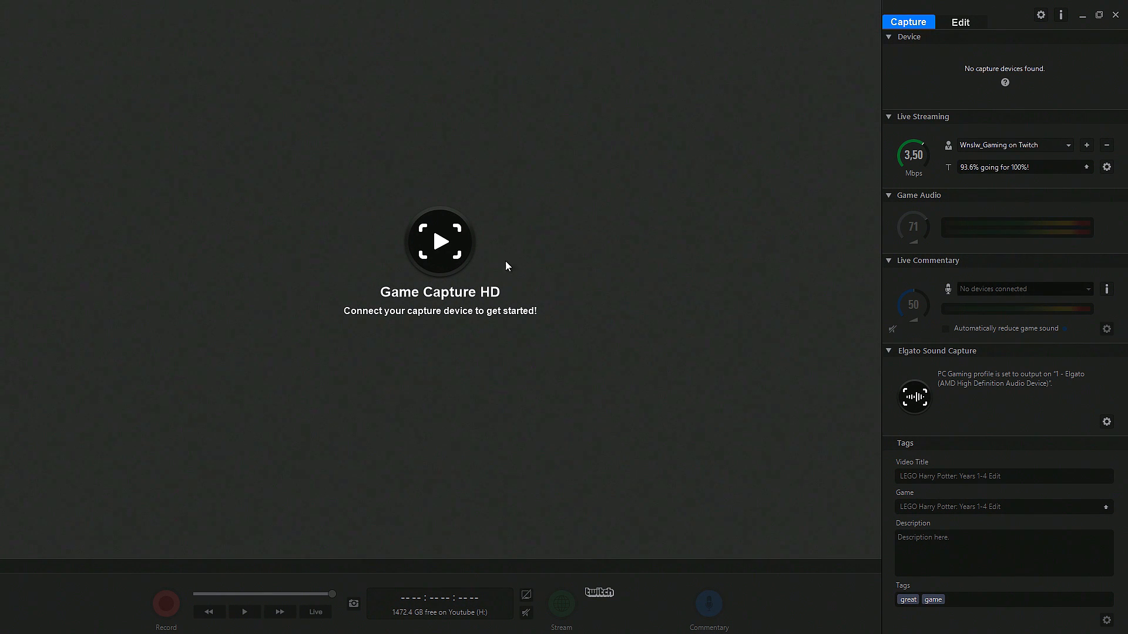
{"action": "mouse_move", "coordinate": [1091, 152]}
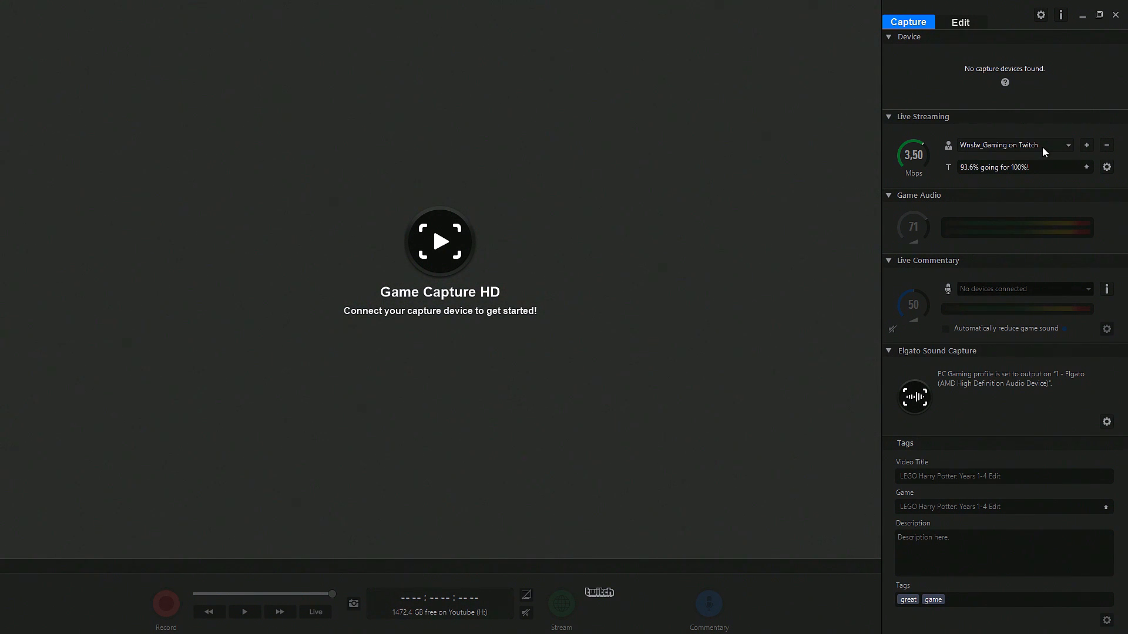
{"action": "mouse_move", "coordinate": [1087, 144]}
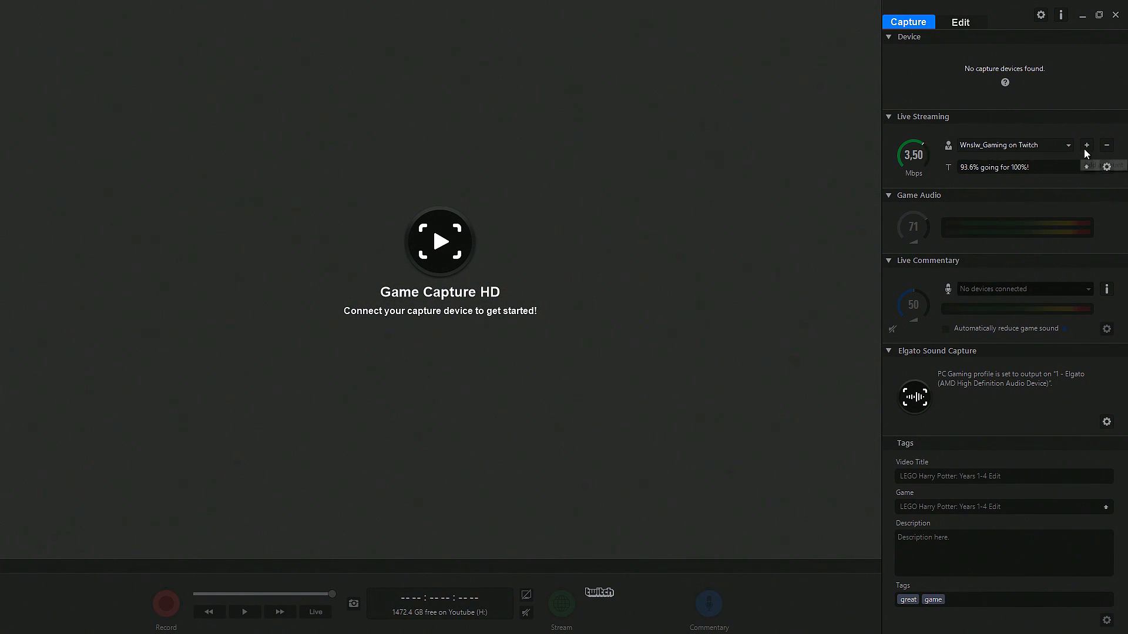
{"action": "left_click", "coordinate": [1087, 144]}
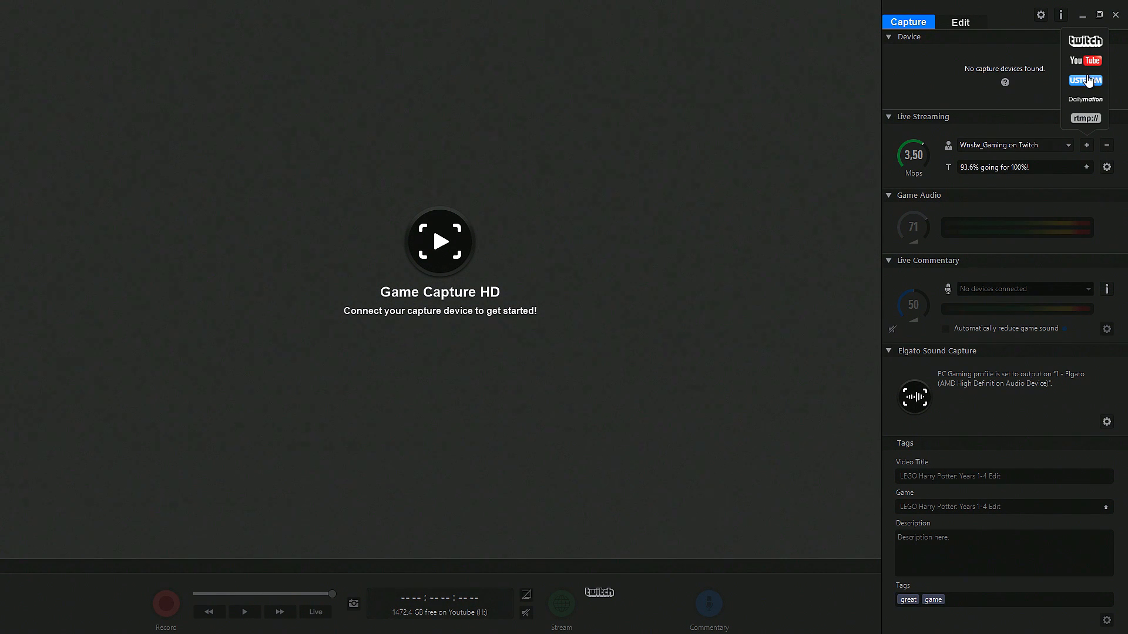
{"action": "mouse_move", "coordinate": [1084, 56]}
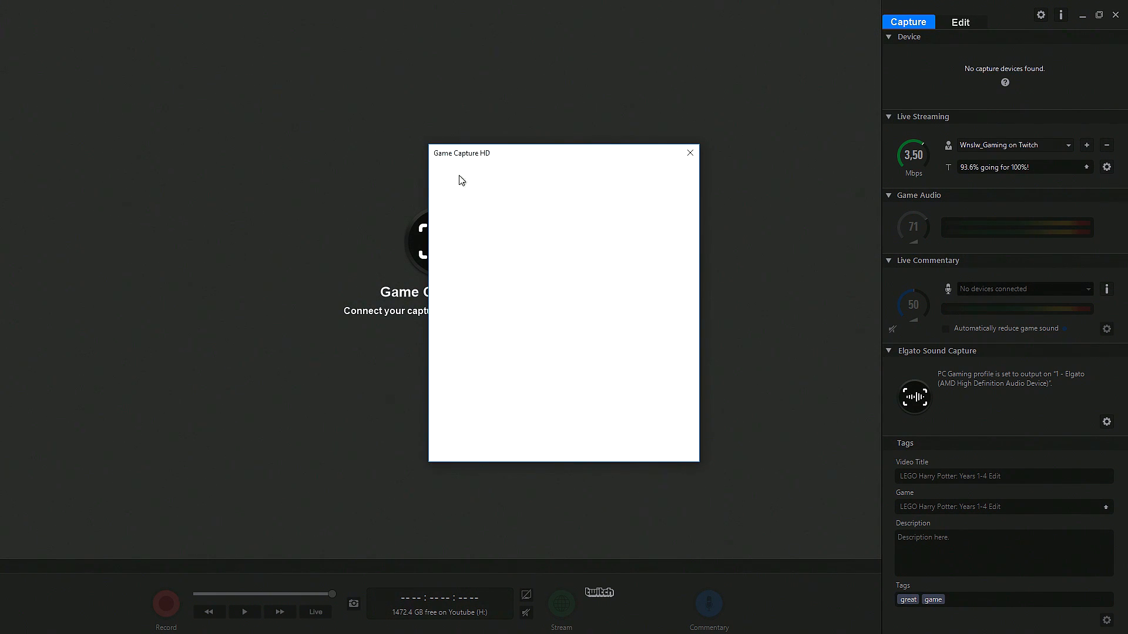
{"action": "mouse_move", "coordinate": [628, 377]}
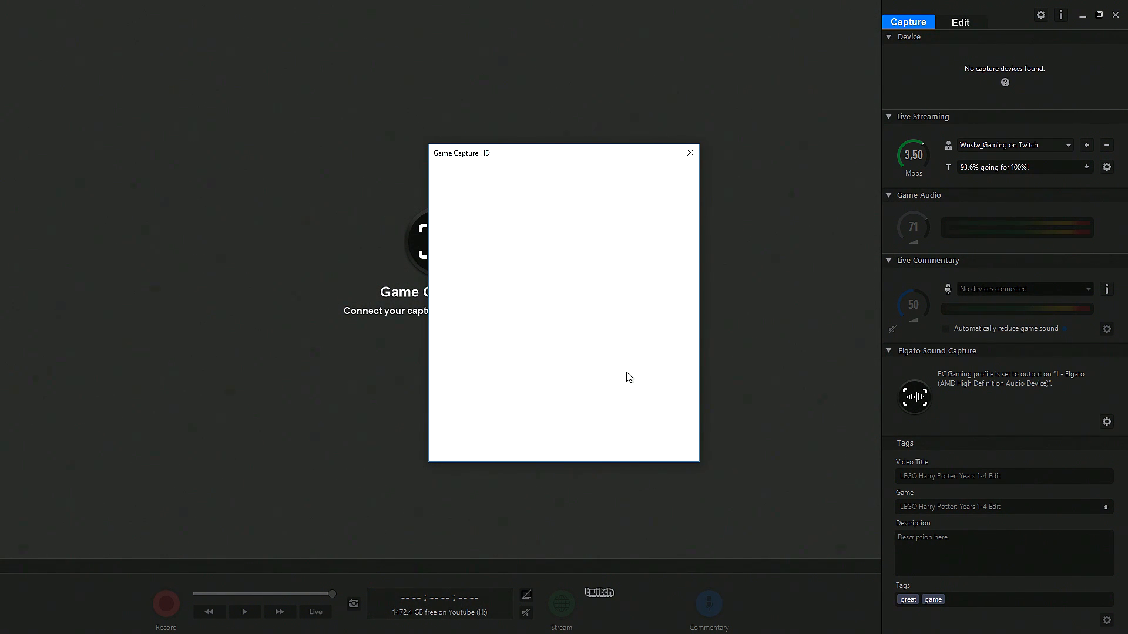
{"action": "mouse_move", "coordinate": [719, 172]}
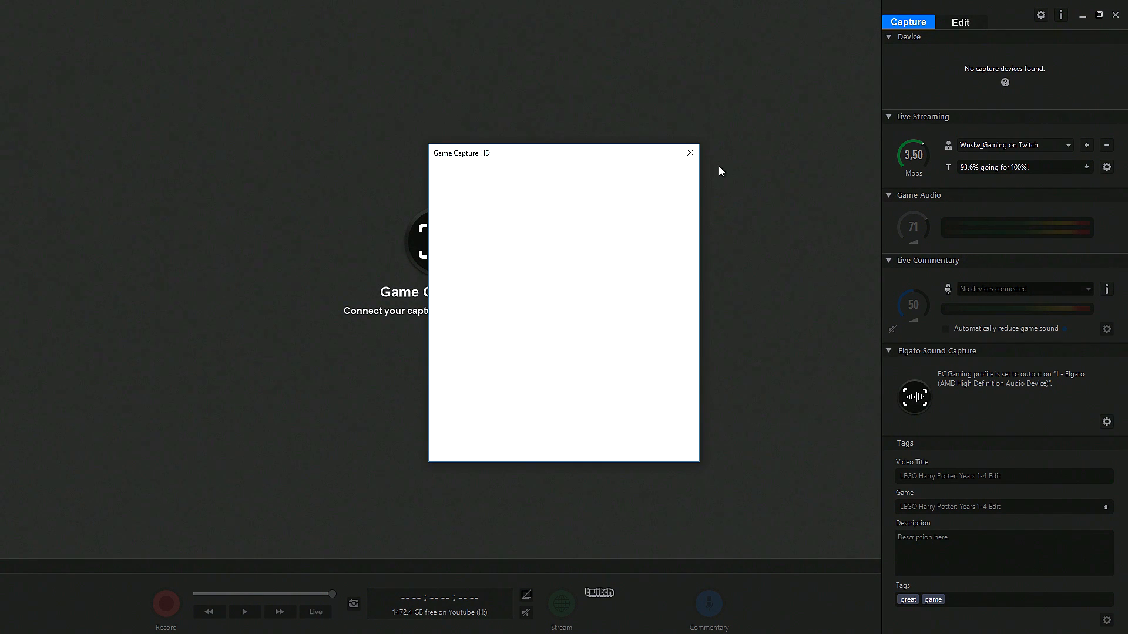
{"action": "left_click", "coordinate": [690, 153]}
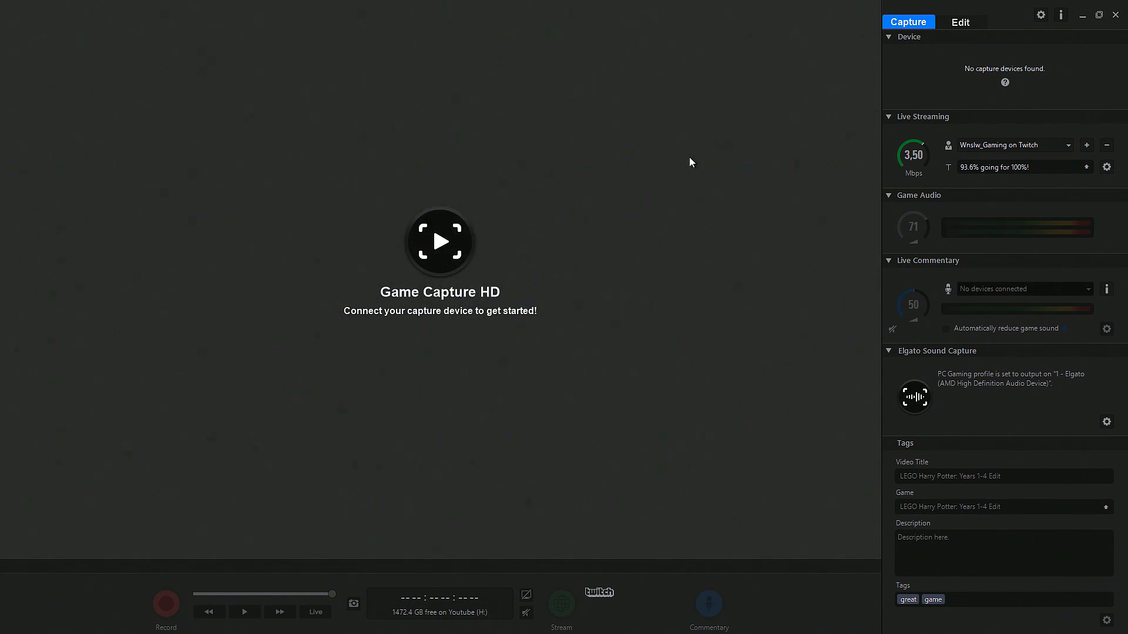
{"action": "mouse_move", "coordinate": [983, 186]}
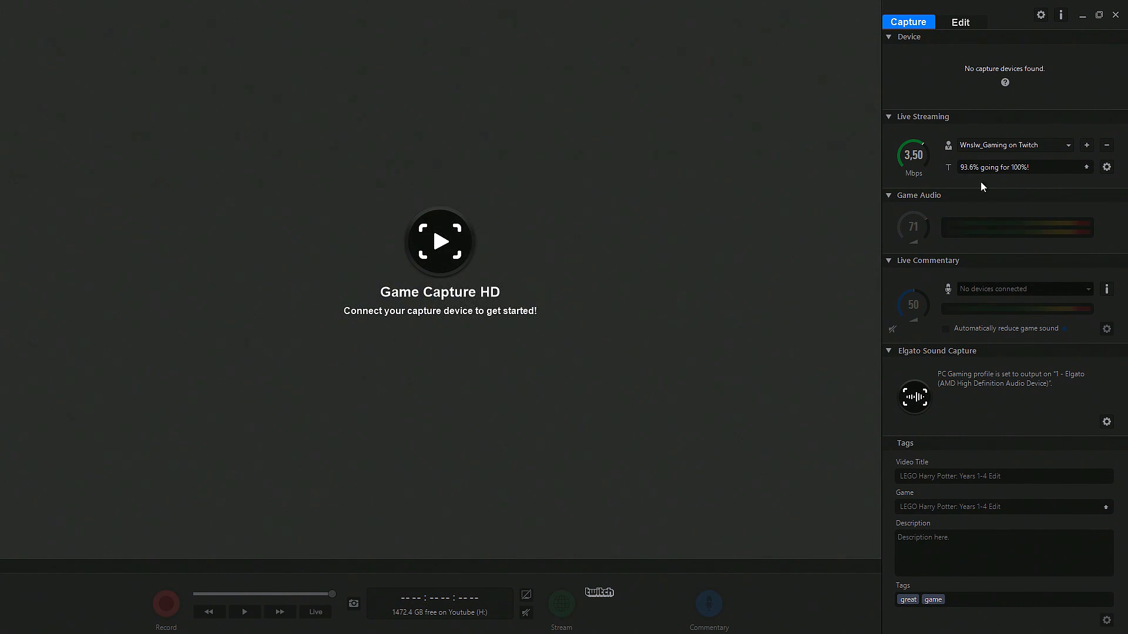
{"action": "left_click", "coordinate": [1087, 145]}
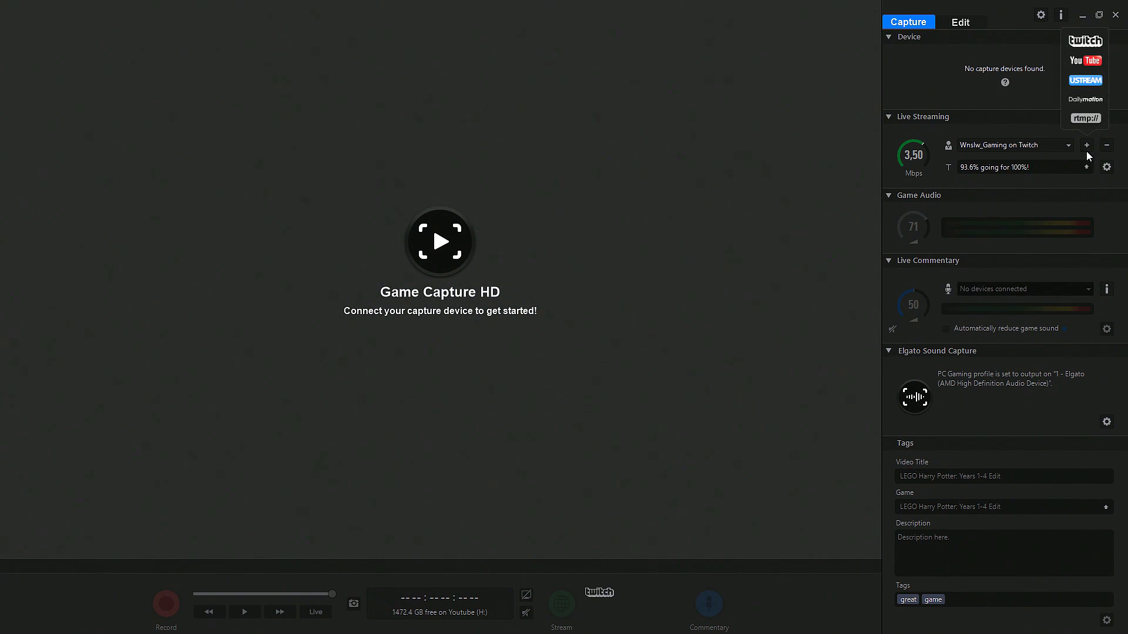
{"action": "mouse_move", "coordinate": [1078, 75]}
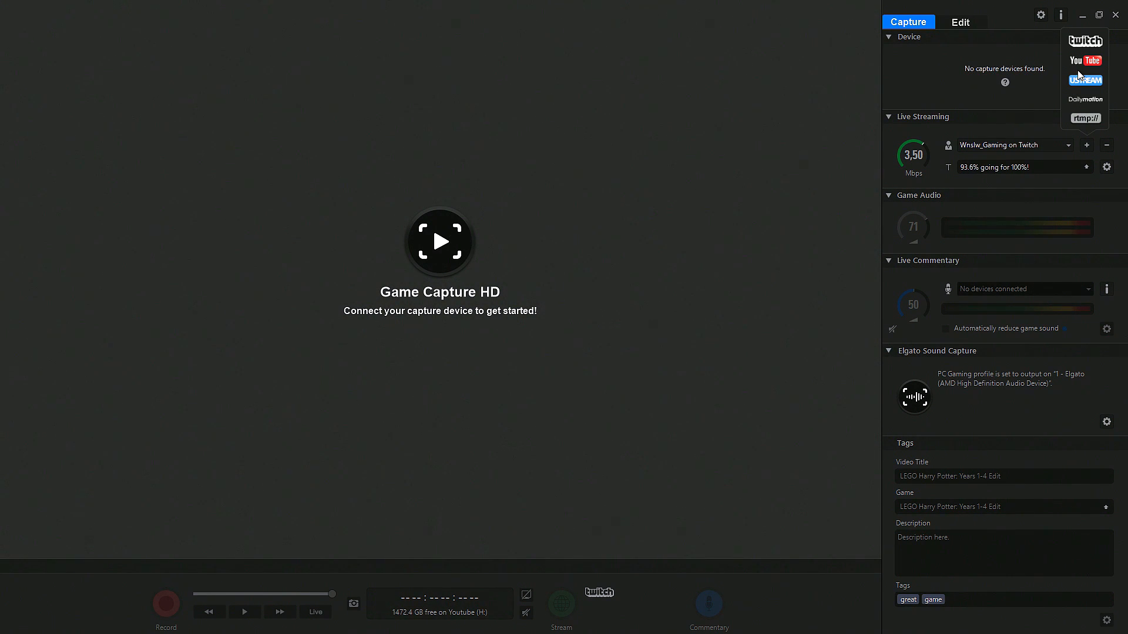
{"action": "left_click", "coordinate": [1084, 40]}
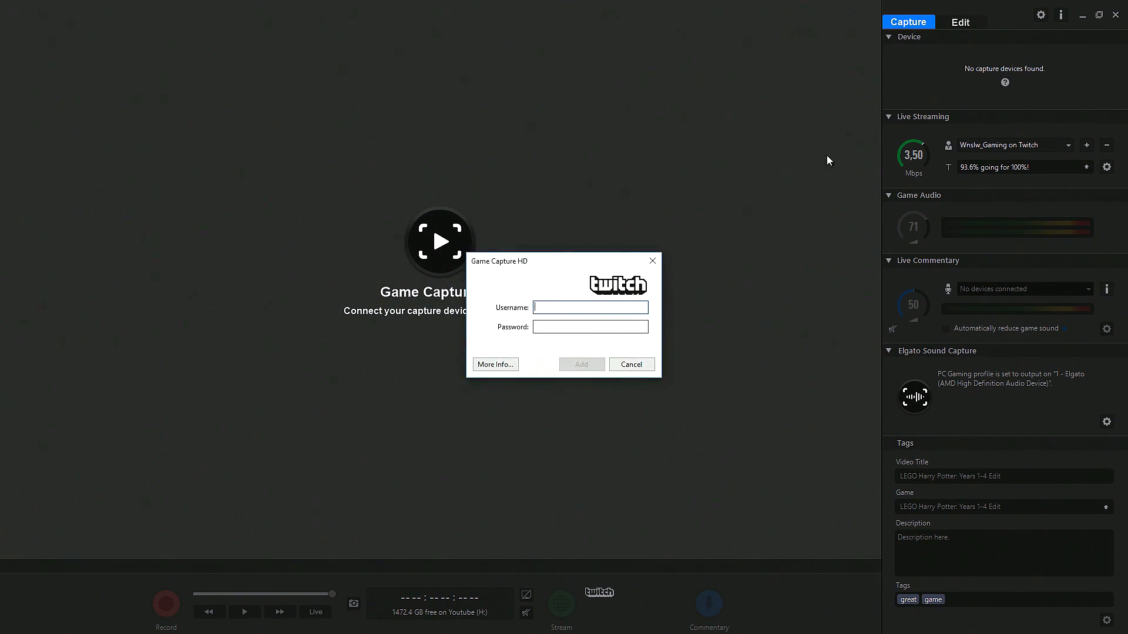
{"action": "left_click", "coordinate": [631, 364]}
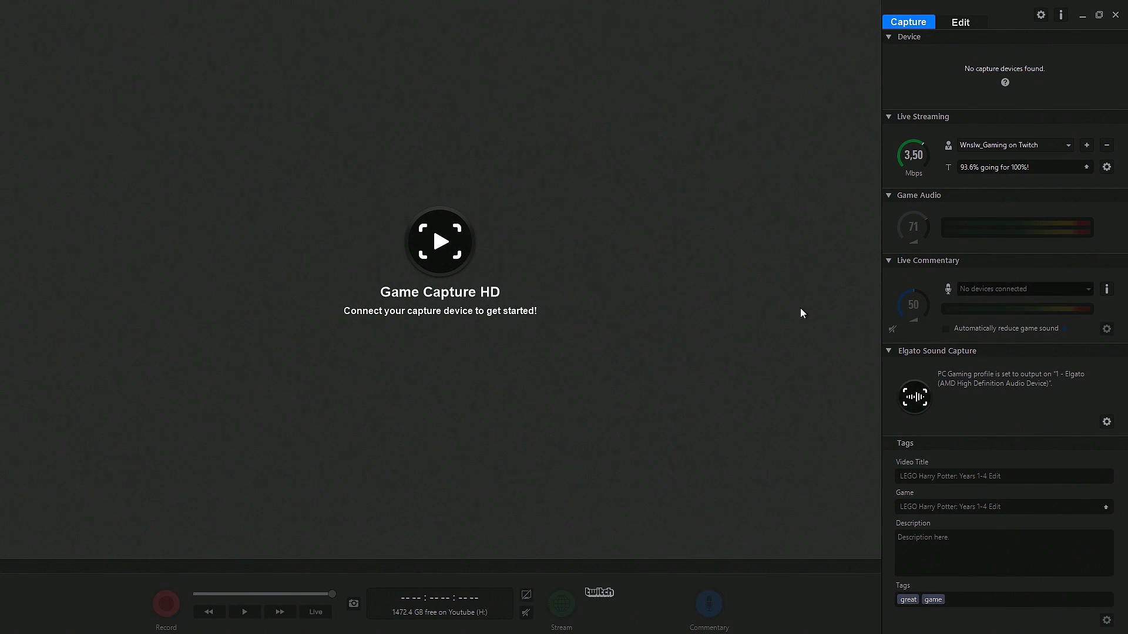
Step: Try adding a USTREAM account, cancel its login dialog and close the blank white window
{"action": "left_click", "coordinate": [1069, 144]}
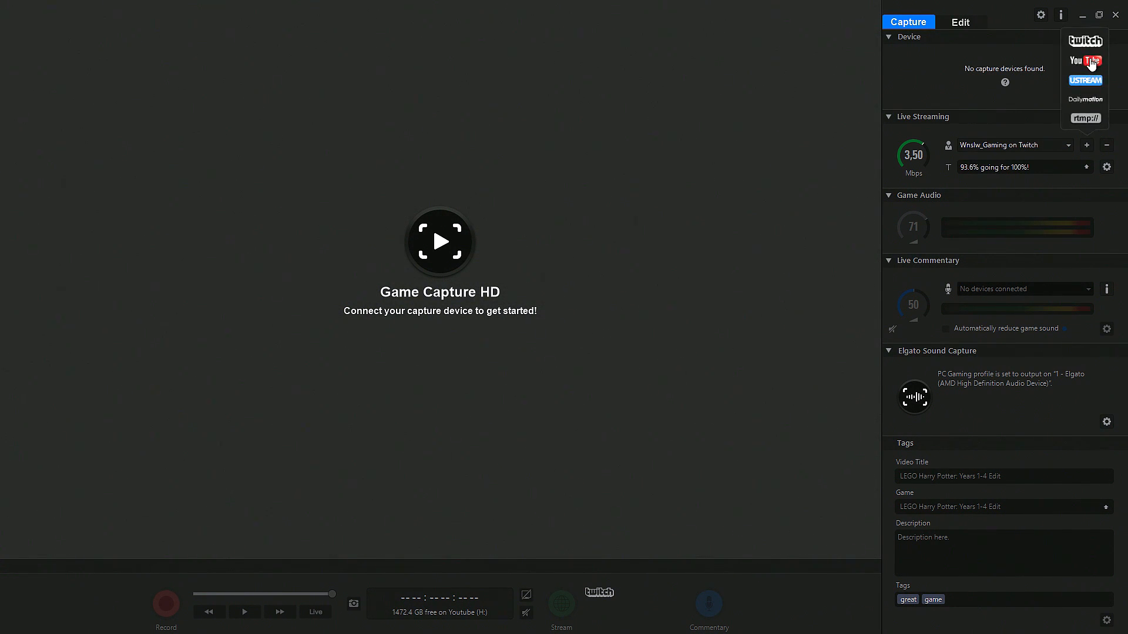
{"action": "left_click", "coordinate": [1085, 79]}
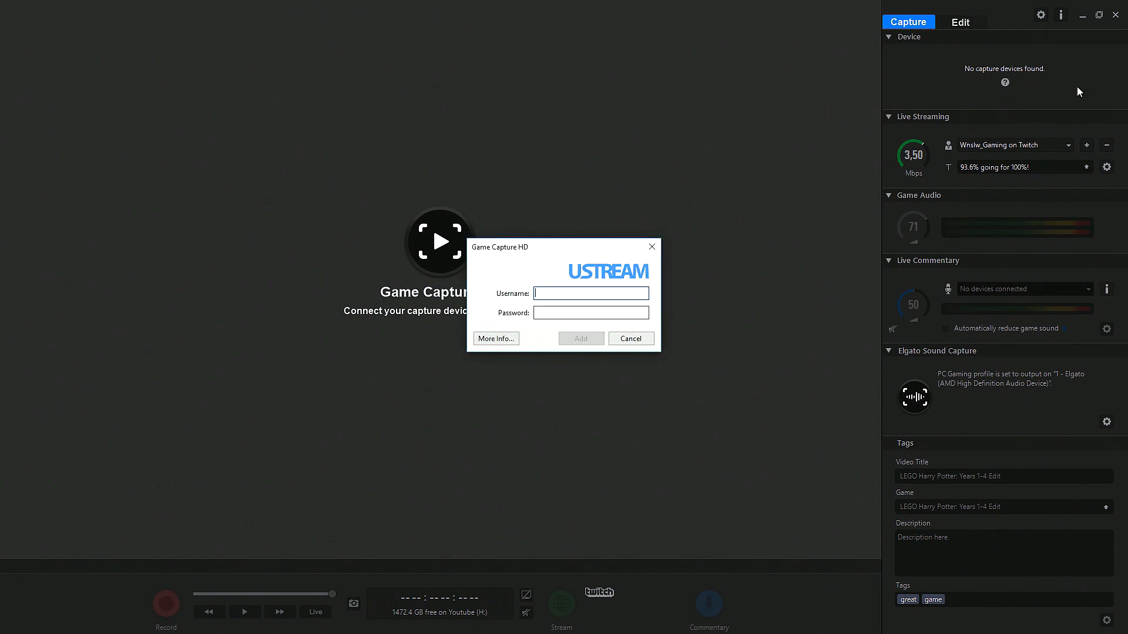
{"action": "left_click", "coordinate": [630, 338]}
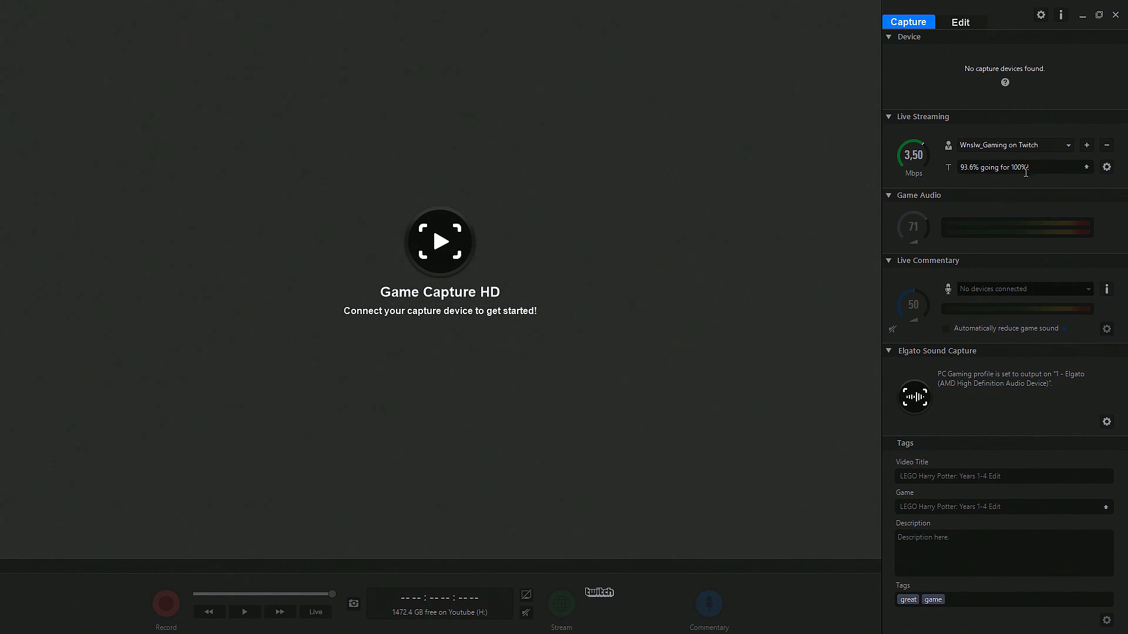
{"action": "mouse_move", "coordinate": [1091, 68]}
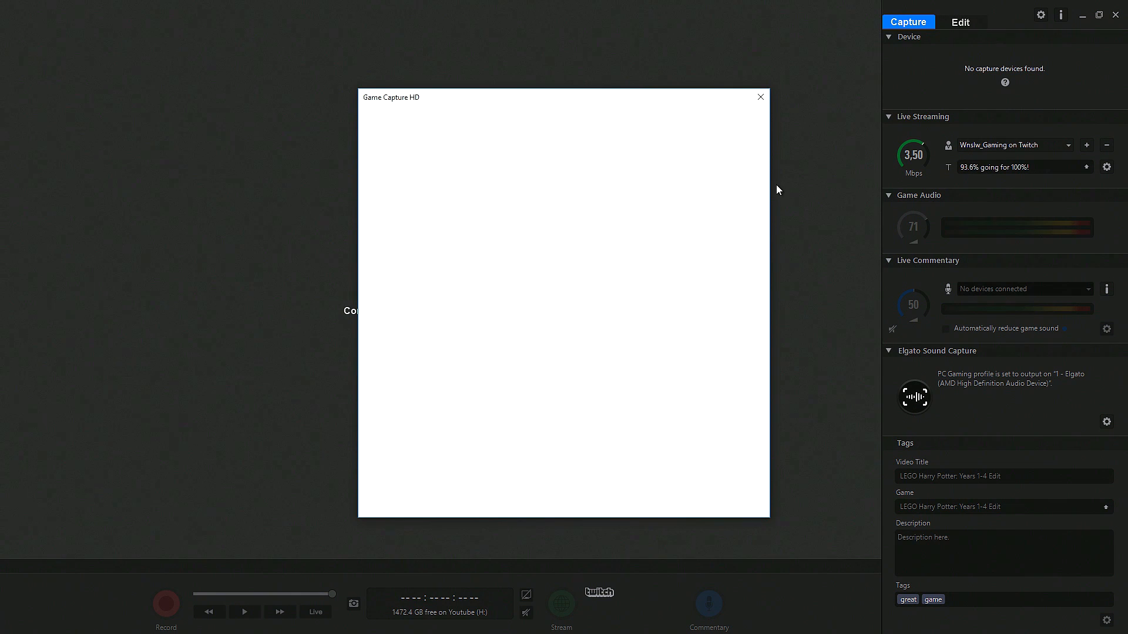
{"action": "left_click", "coordinate": [760, 97]}
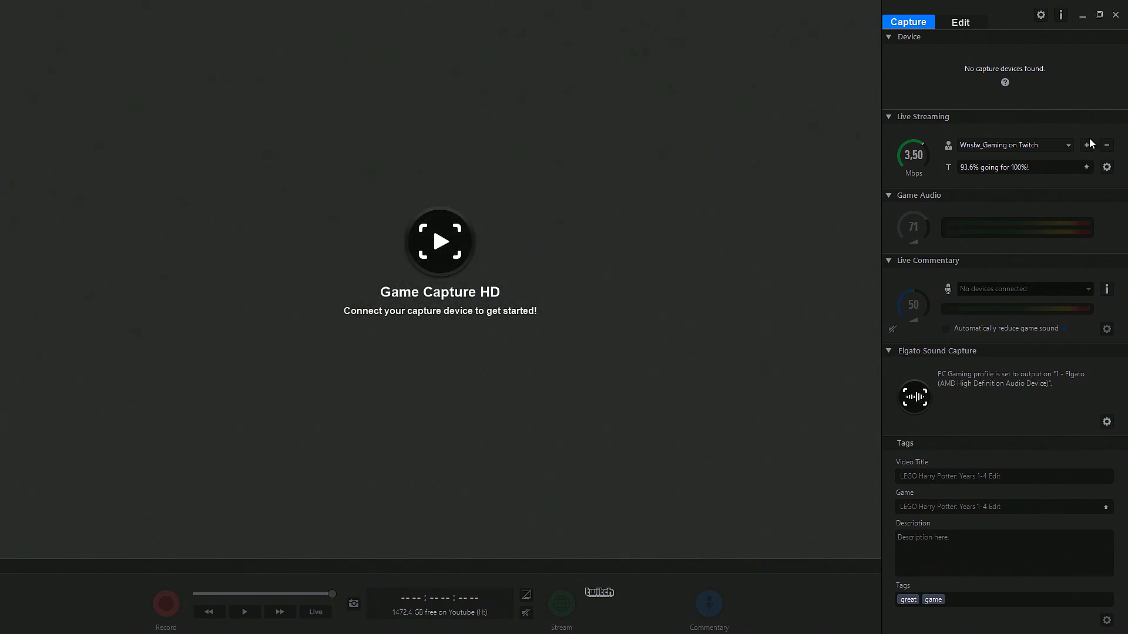
Step: Add Twitch from the service list again so its username-and-password login dialog appears
{"action": "left_click", "coordinate": [1088, 145]}
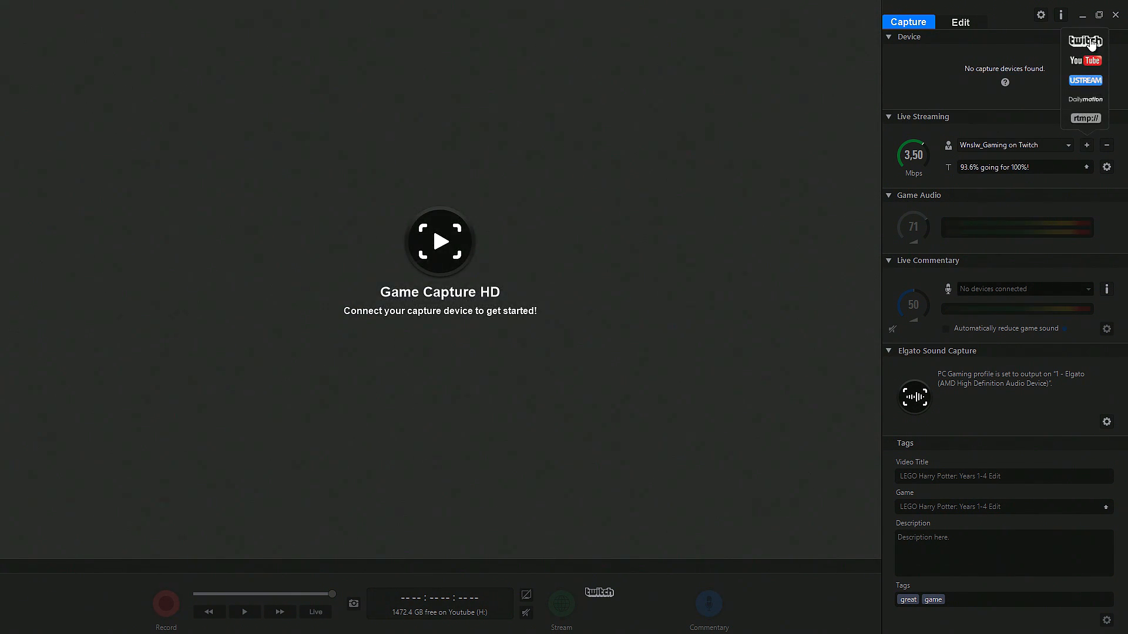
{"action": "left_click", "coordinate": [1085, 40]}
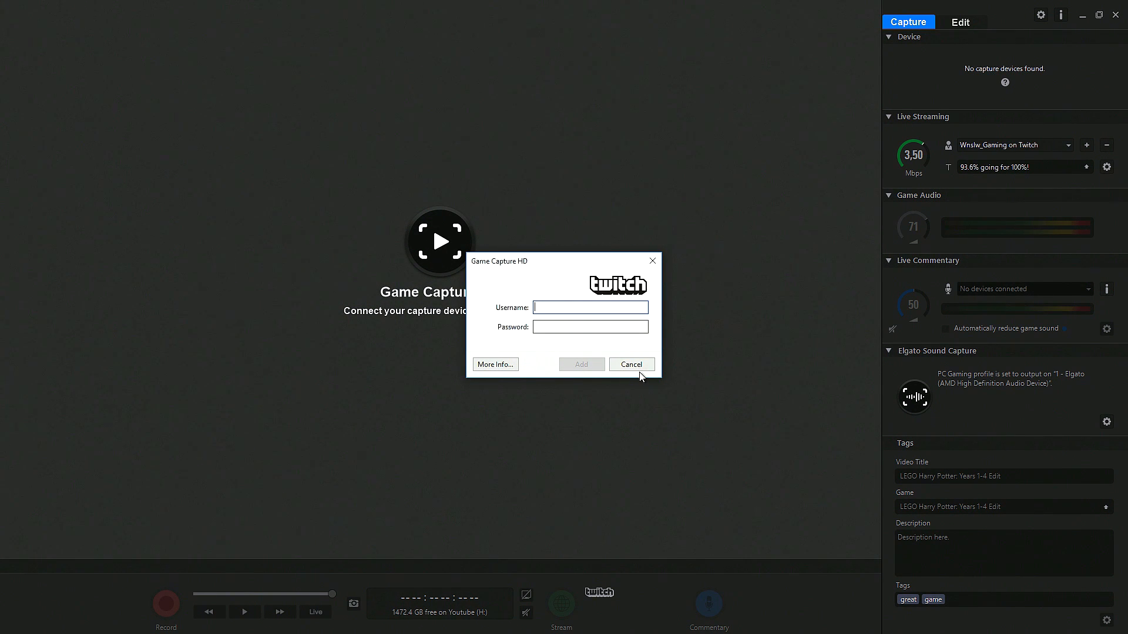
{"action": "mouse_move", "coordinate": [632, 364]}
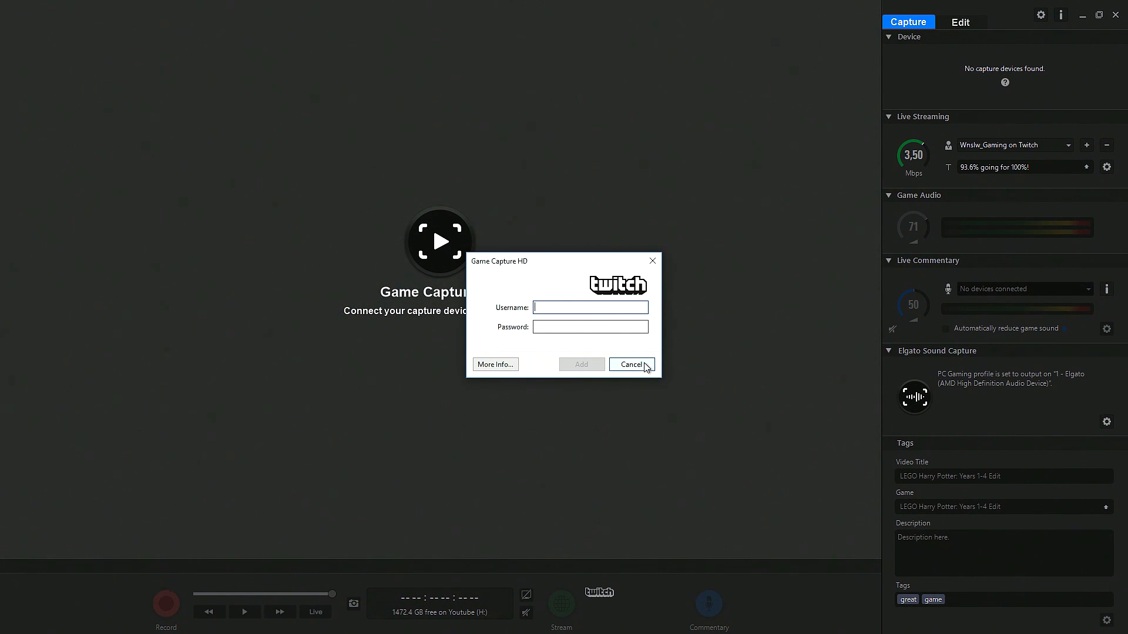